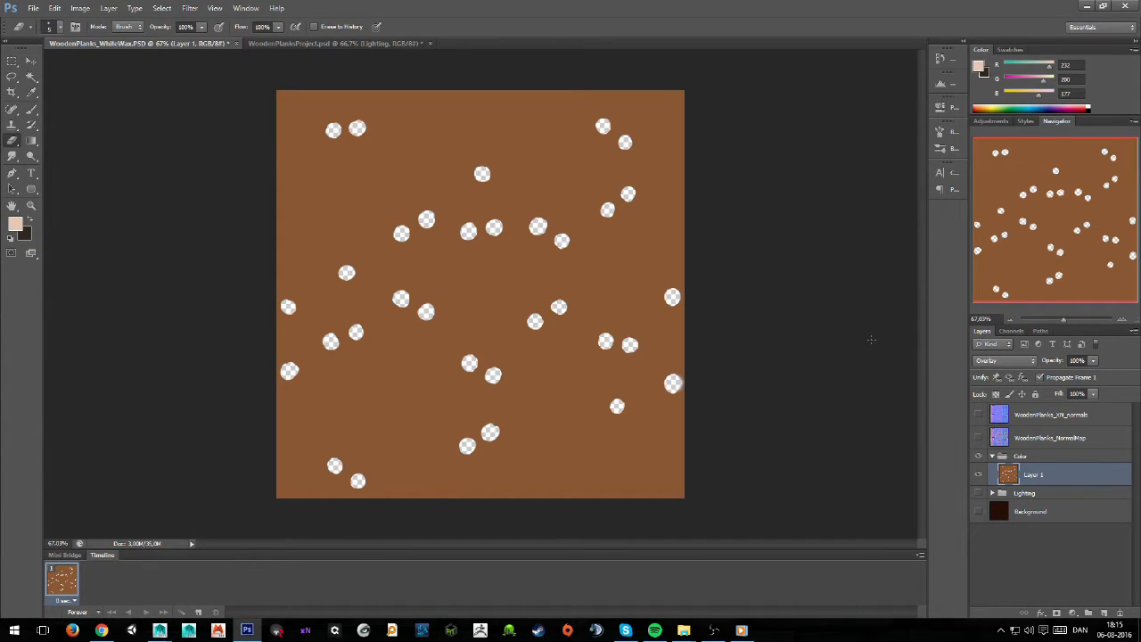
mouse_move(893, 421)
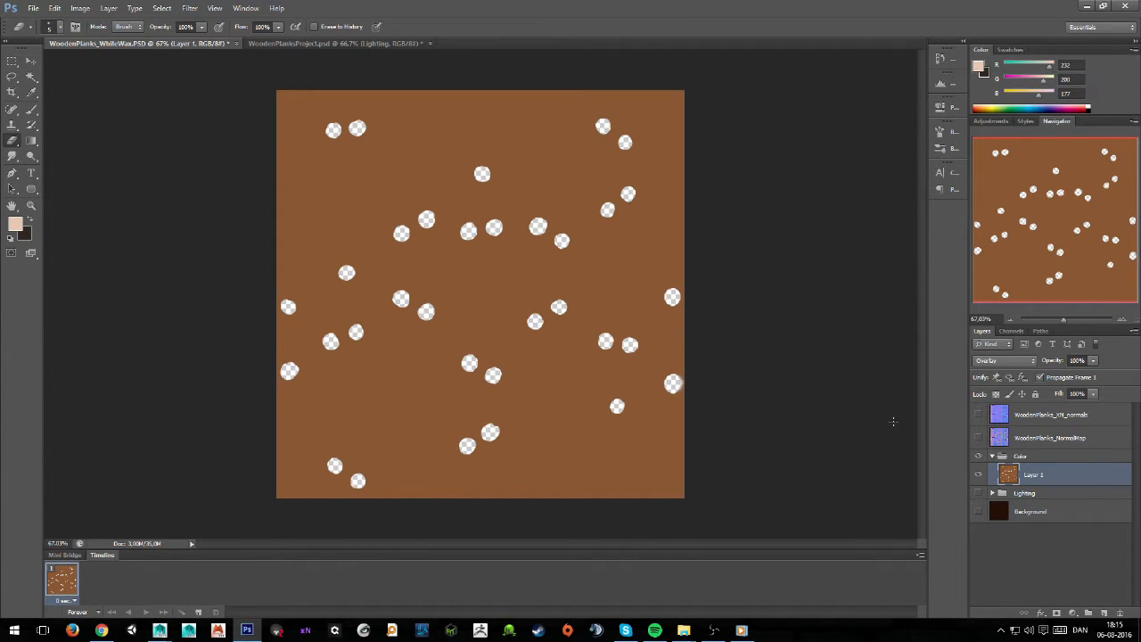
- Show the Lighting group so the planks appear shaded, then scroll through its layers
left_click(979, 492)
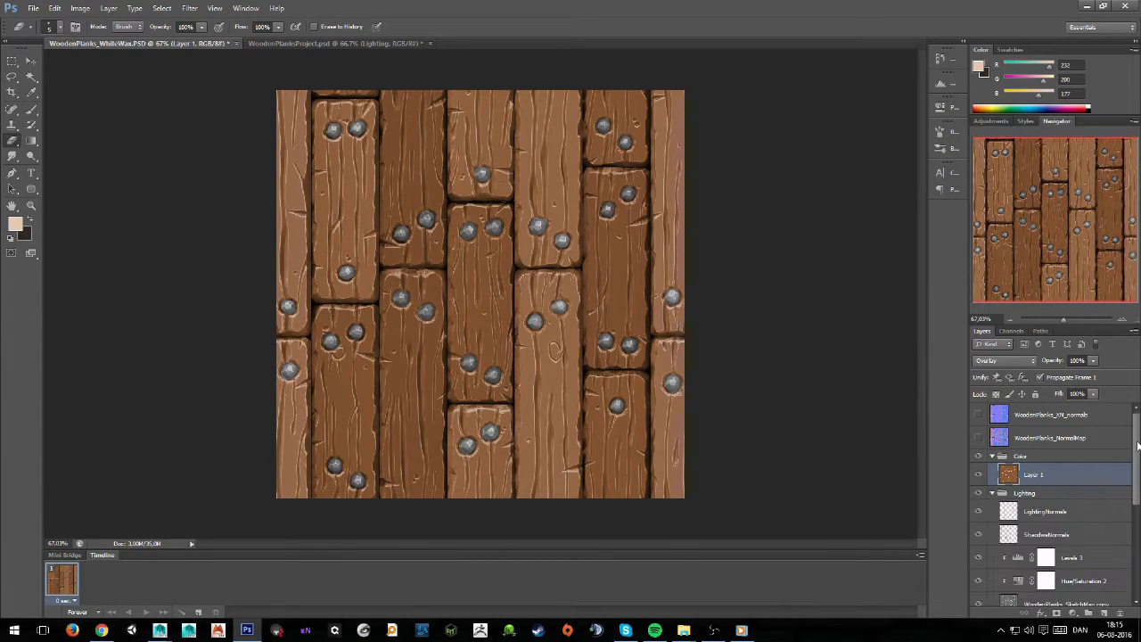
scroll("down", 3)
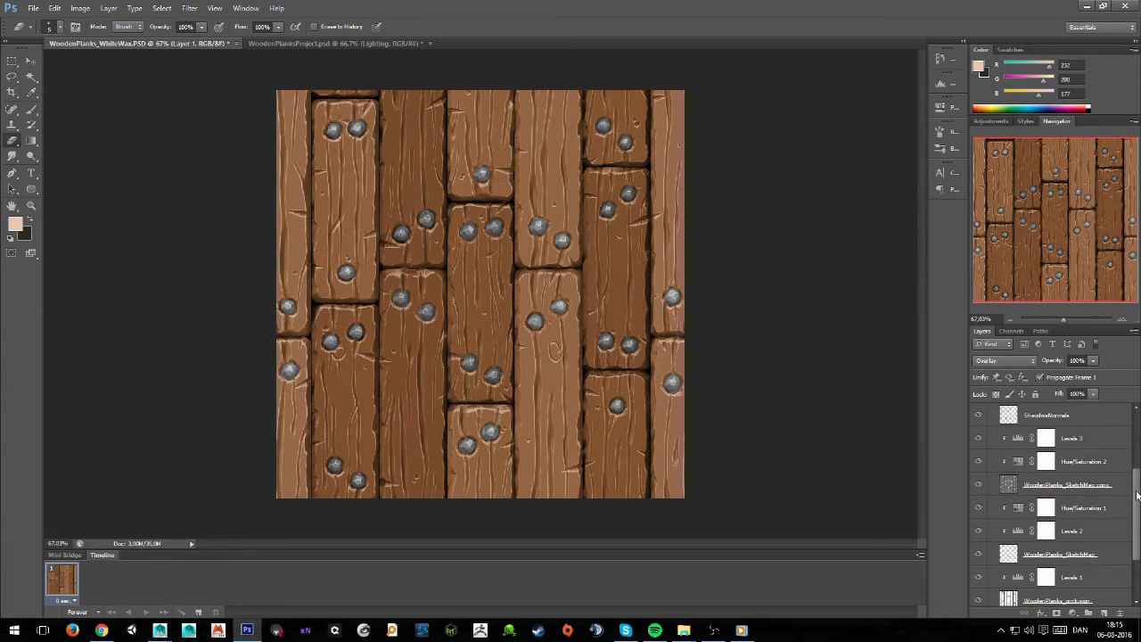
scroll("down", 3)
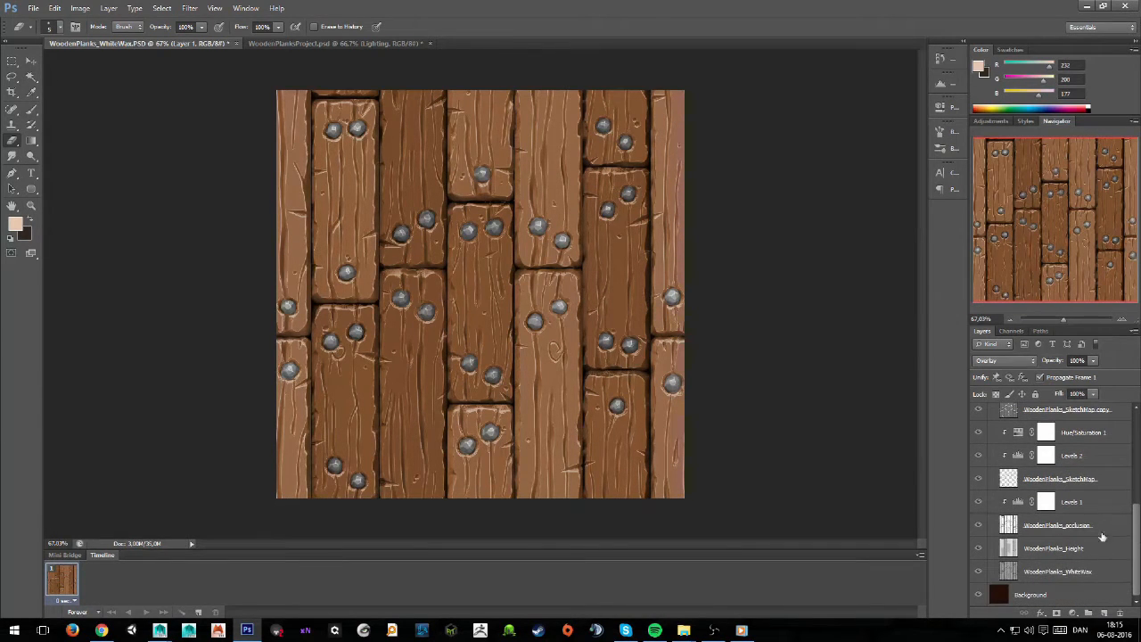
scroll("down", 3)
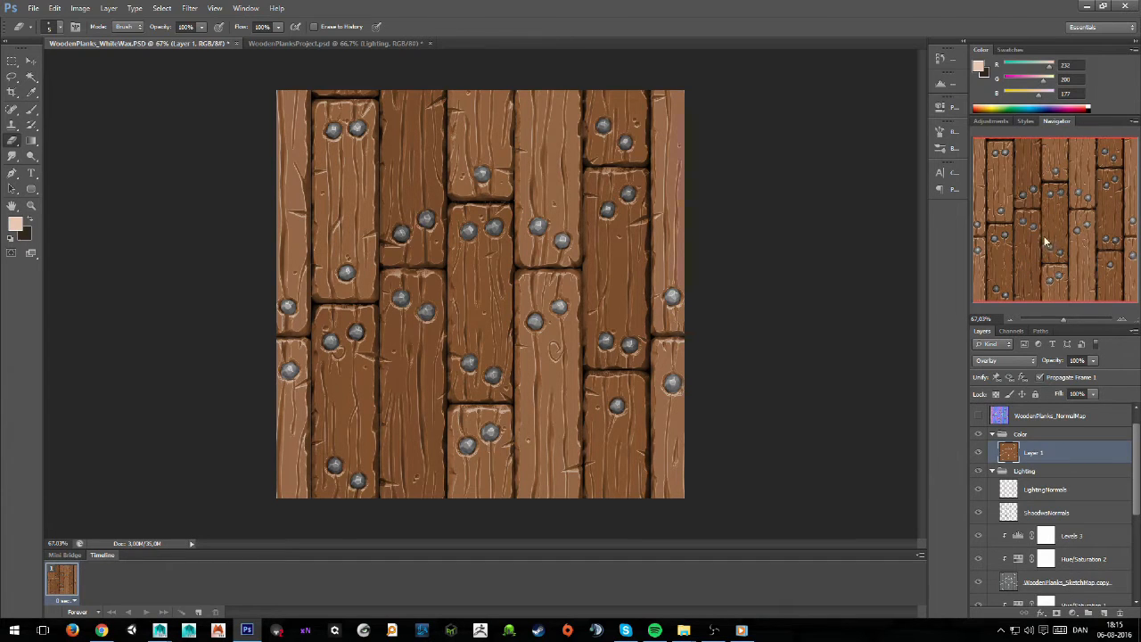
mouse_move(838, 358)
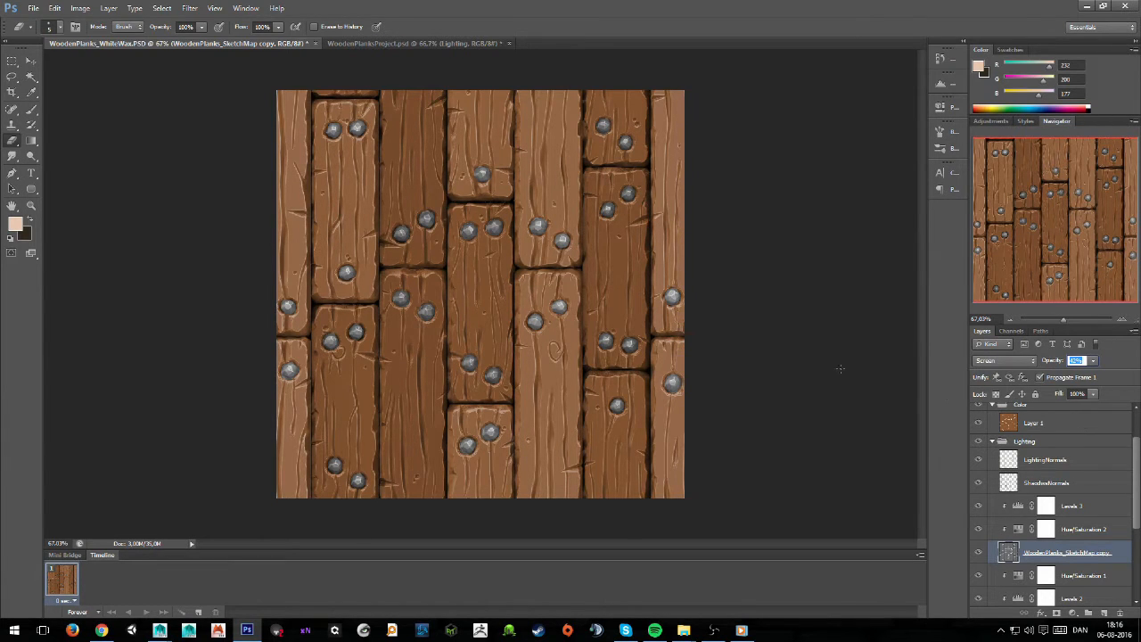
scroll("down", 3)
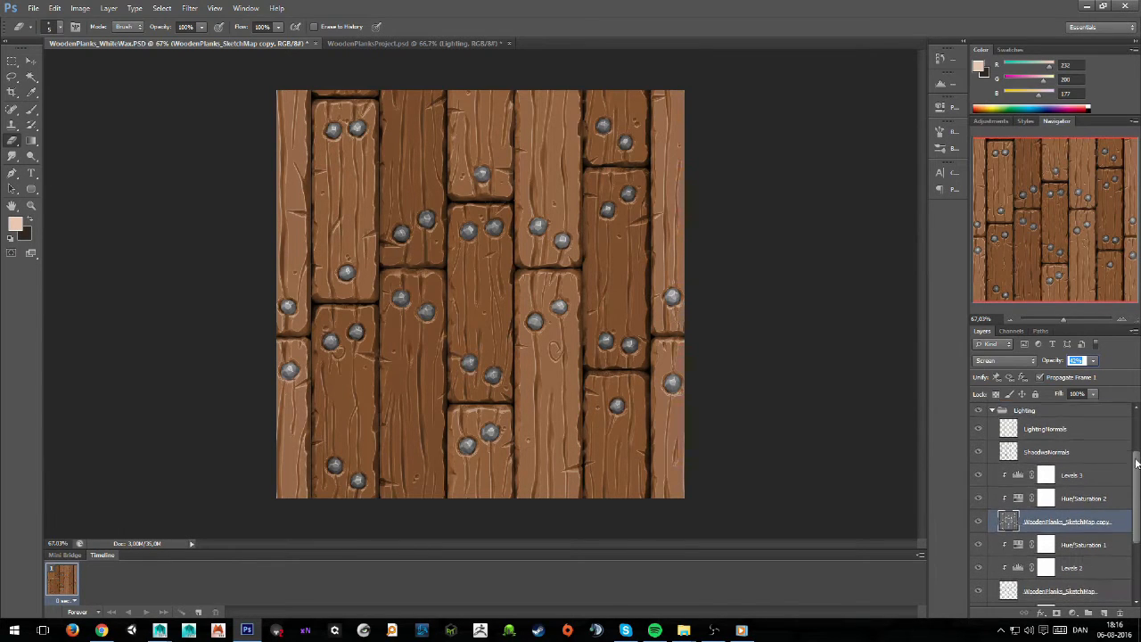
scroll("down", 3)
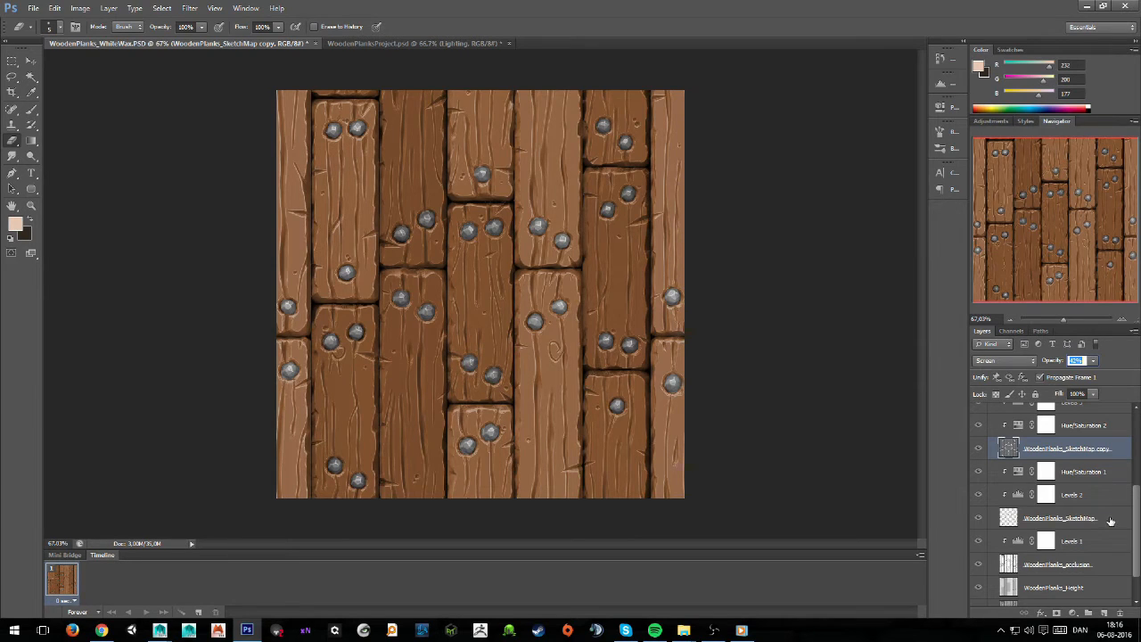
left_click(1060, 517)
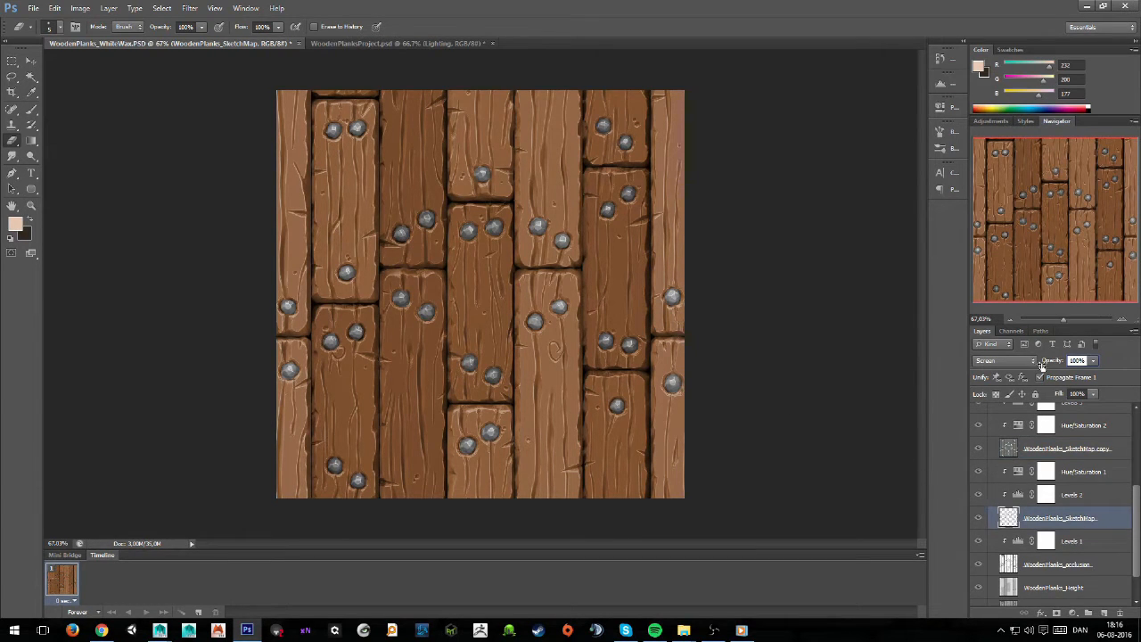
left_click(1077, 360)
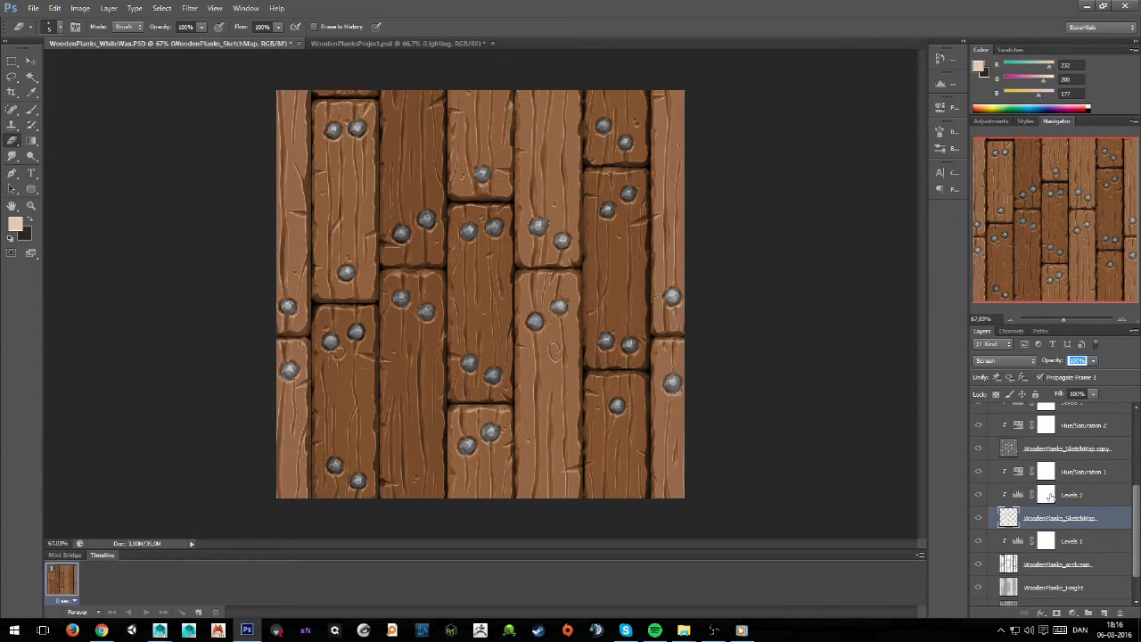
left_click(1071, 495)
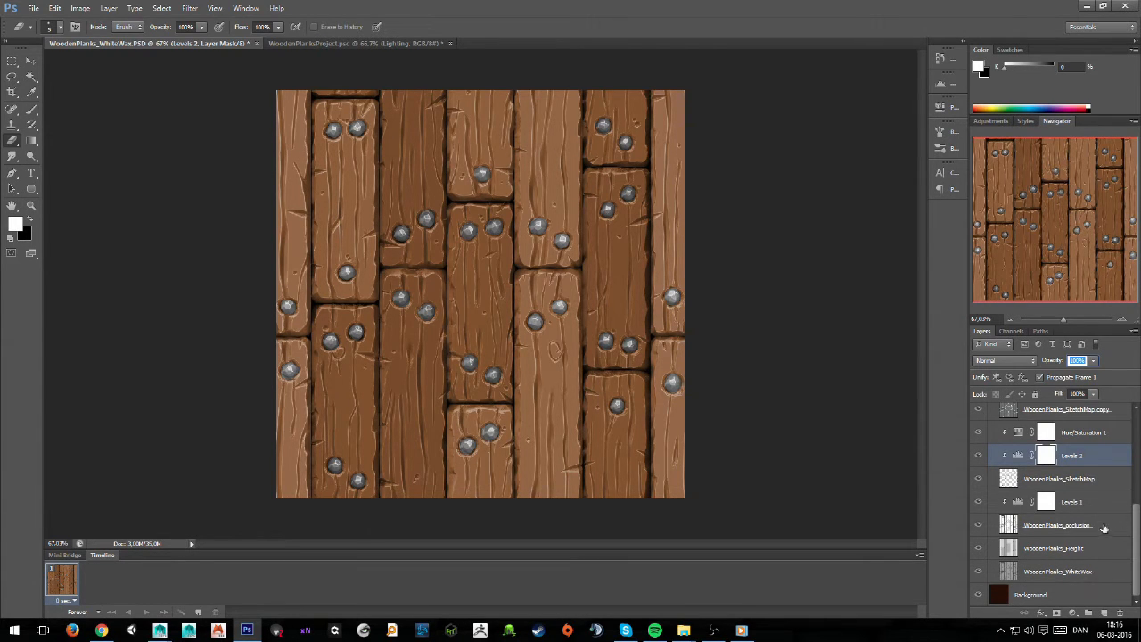
- Add a Levels adjustment layer within the shading layers, briefly checking and cancelling its Blending Options
left_click(1058, 524)
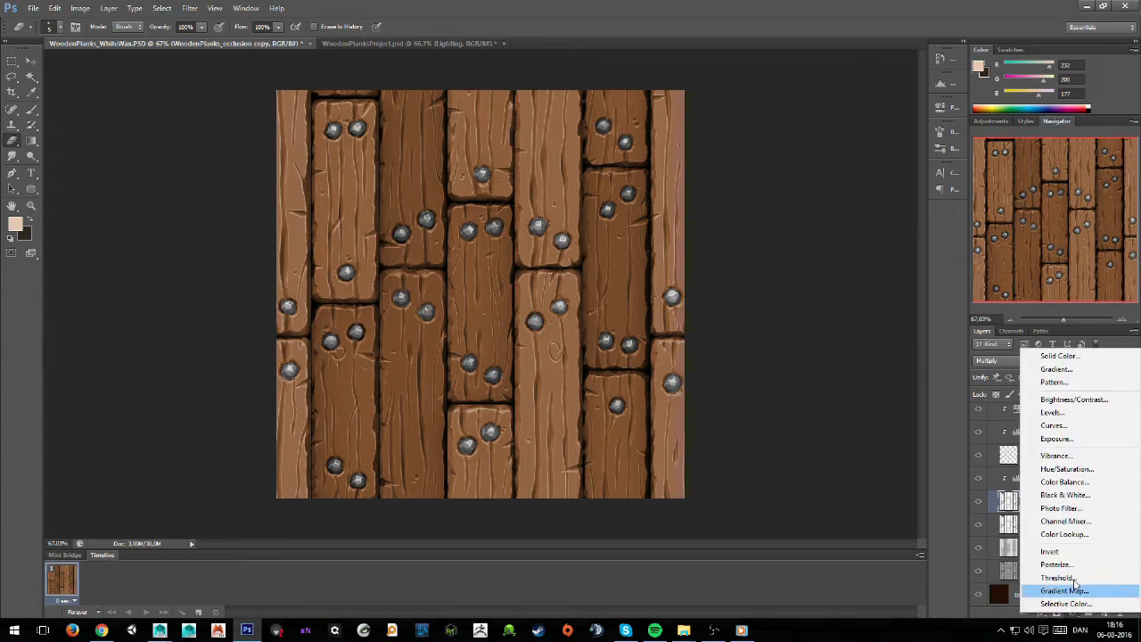
left_click(1052, 412)
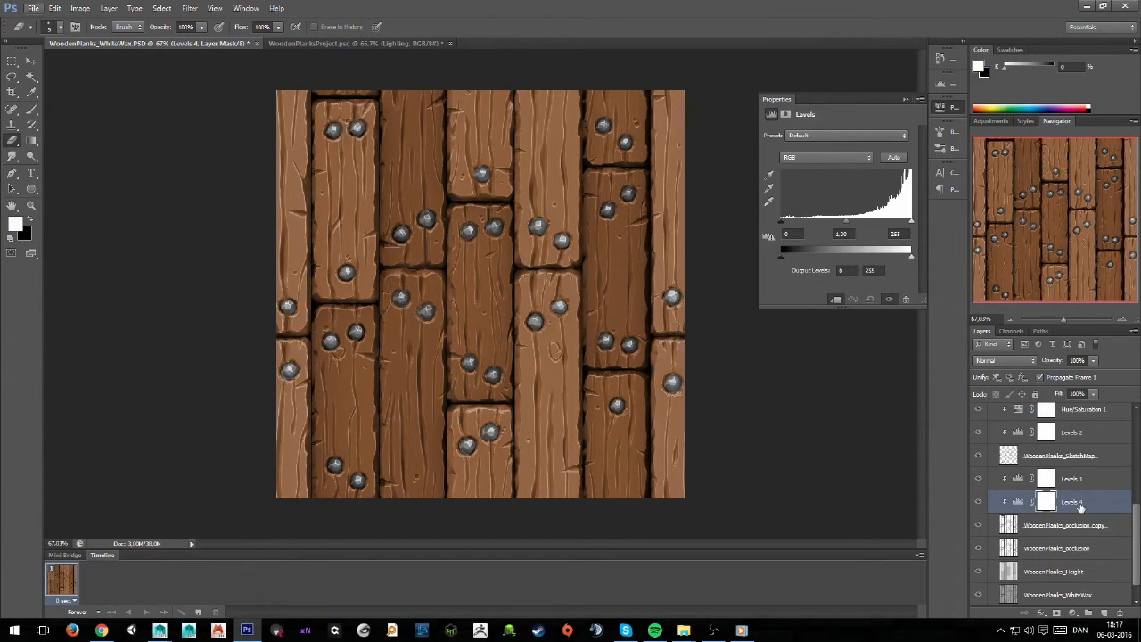
left_click(1066, 501)
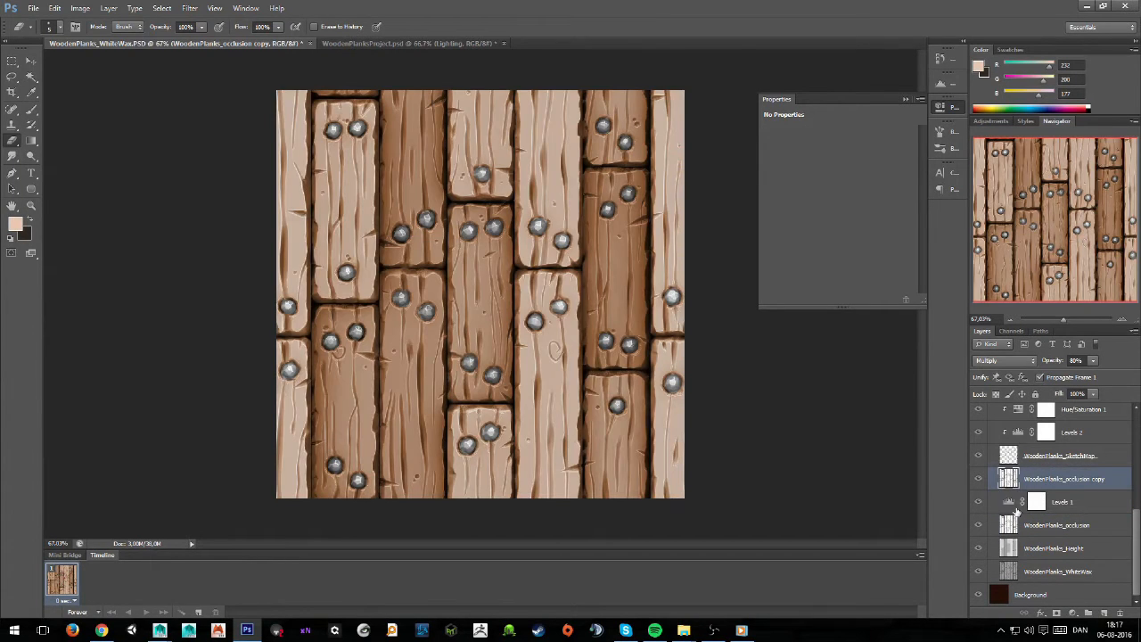
double_click(1066, 503)
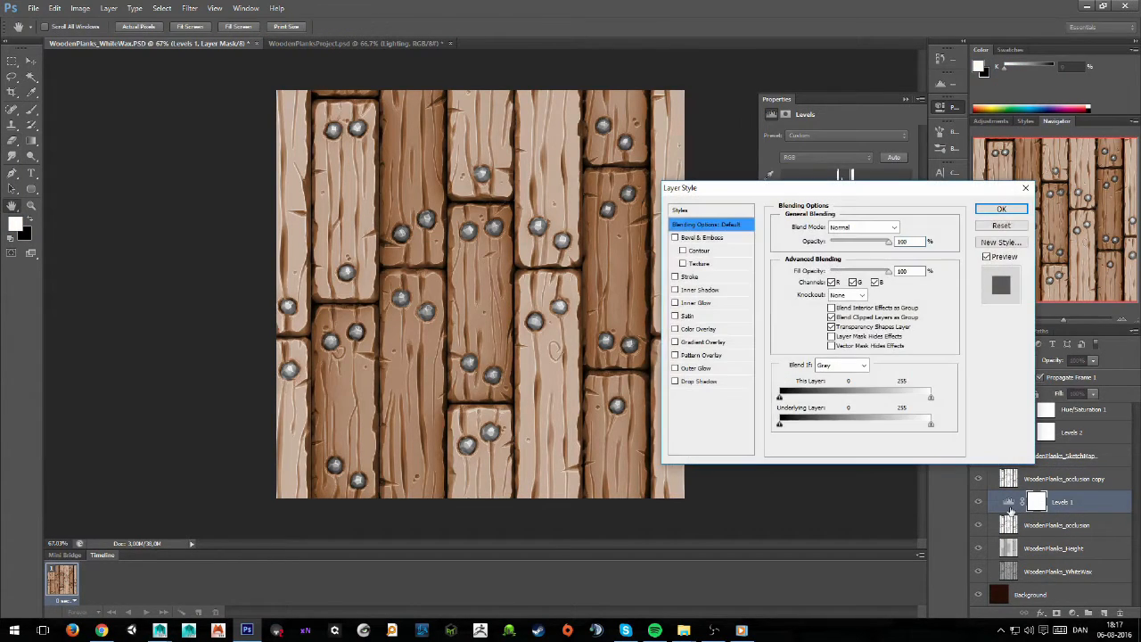
left_click(1002, 208)
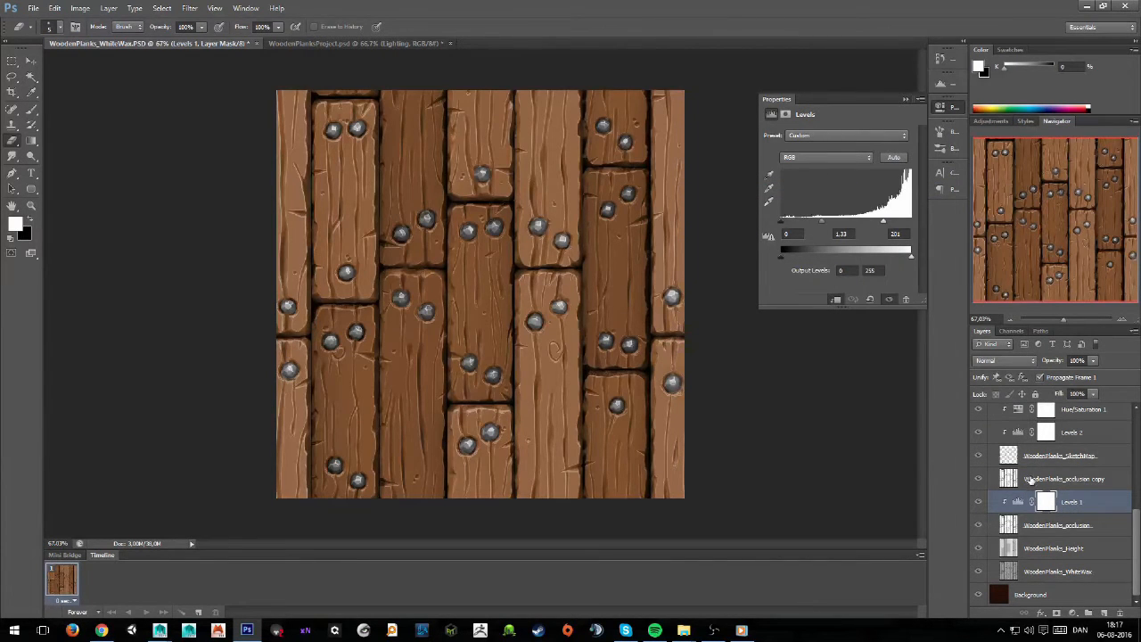
left_click(1063, 478)
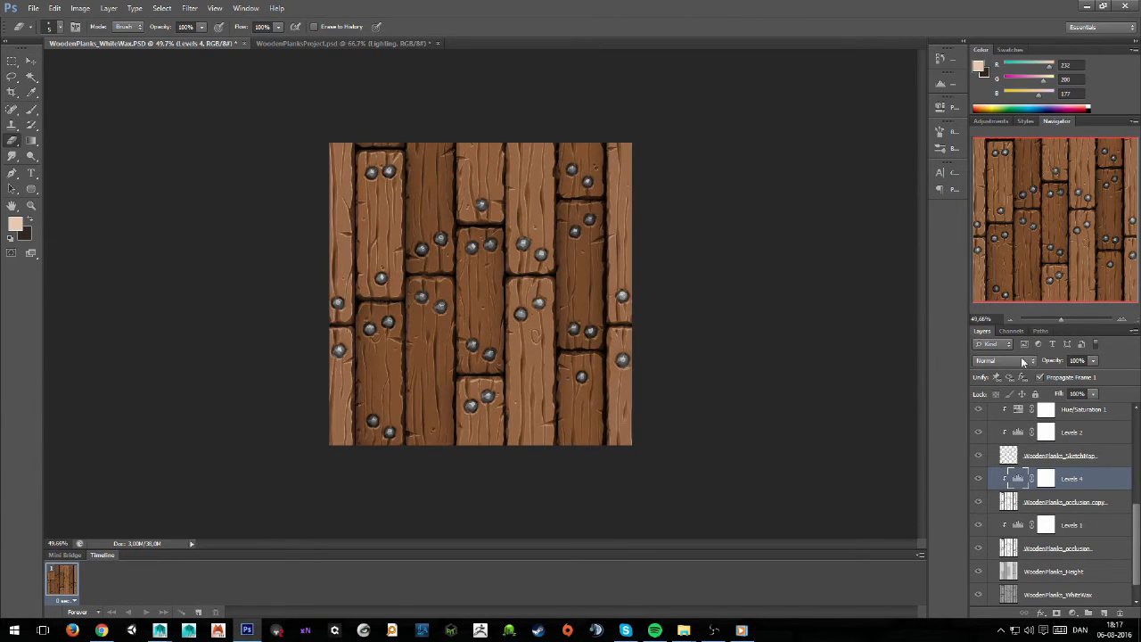
- Collapse the Lighting group and select the entire canvas of the merged plank texture
scroll("down", 3)
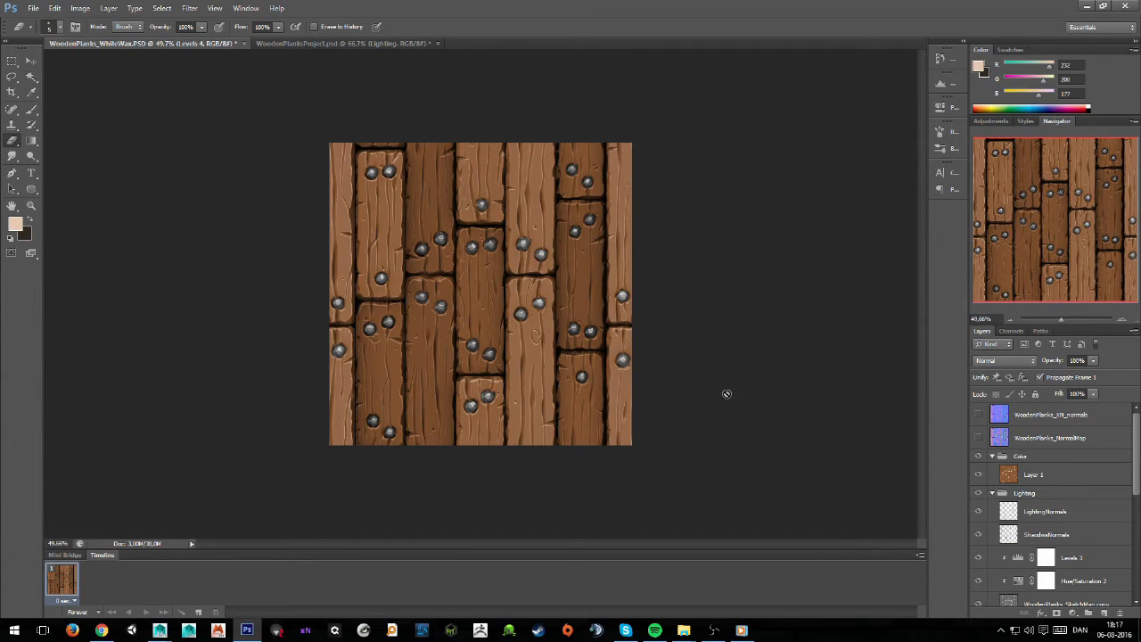
mouse_move(736, 403)
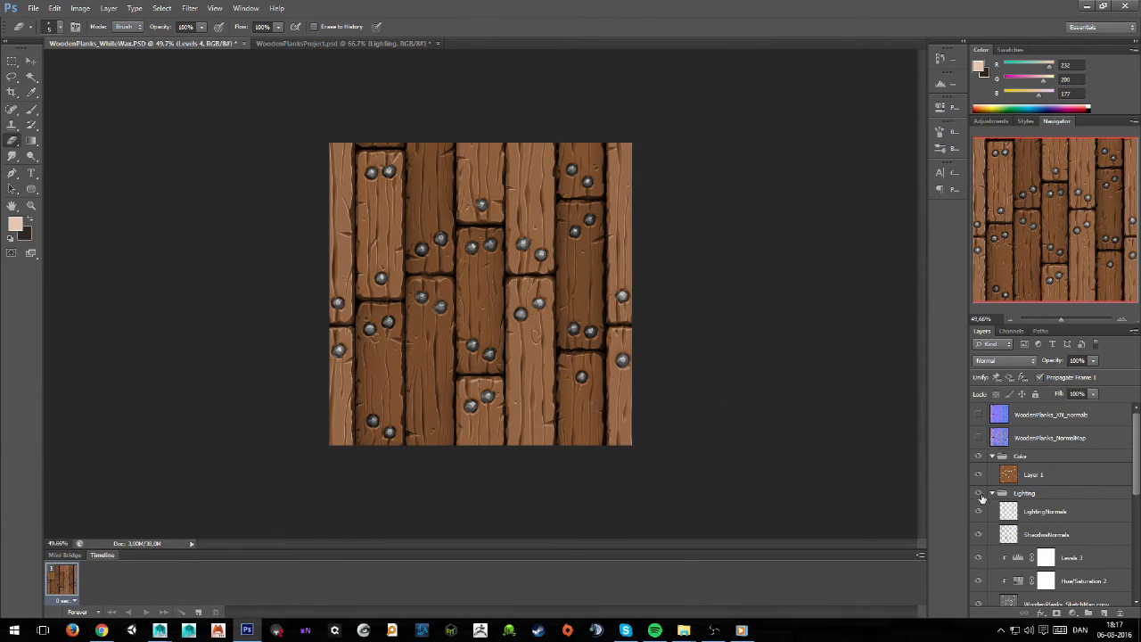
left_click(991, 492)
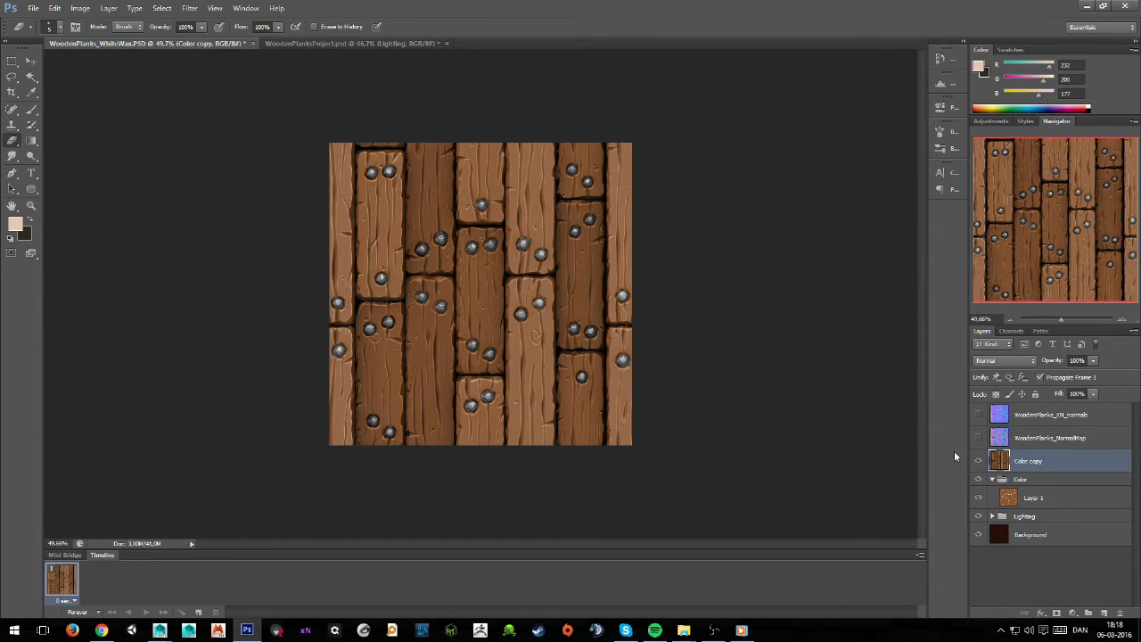
key("ctrl+a")
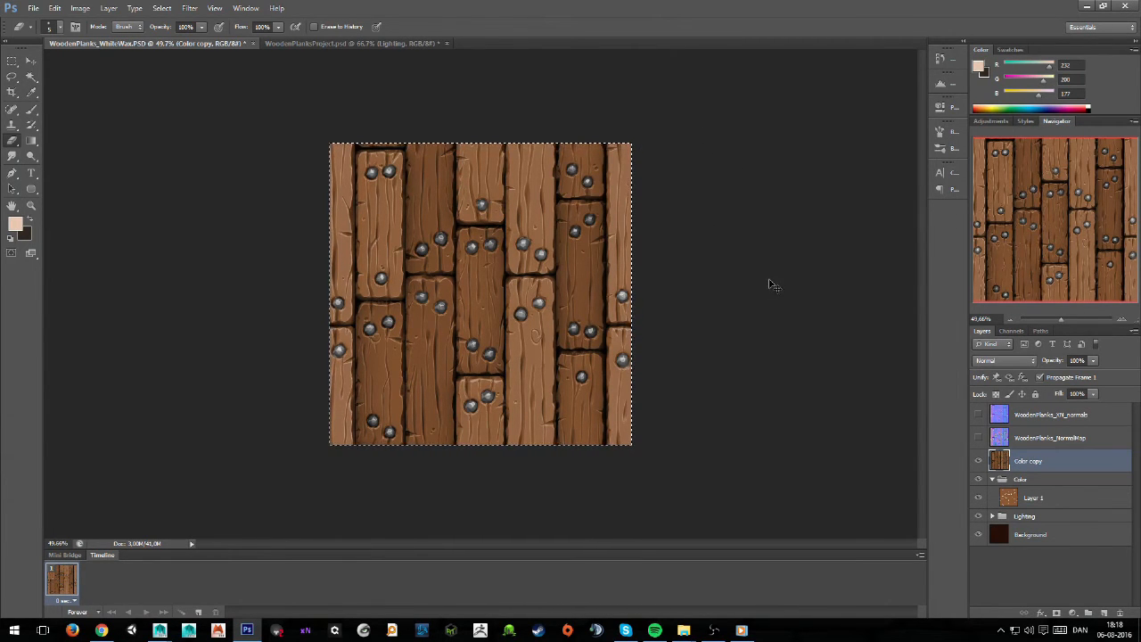
mouse_move(482, 60)
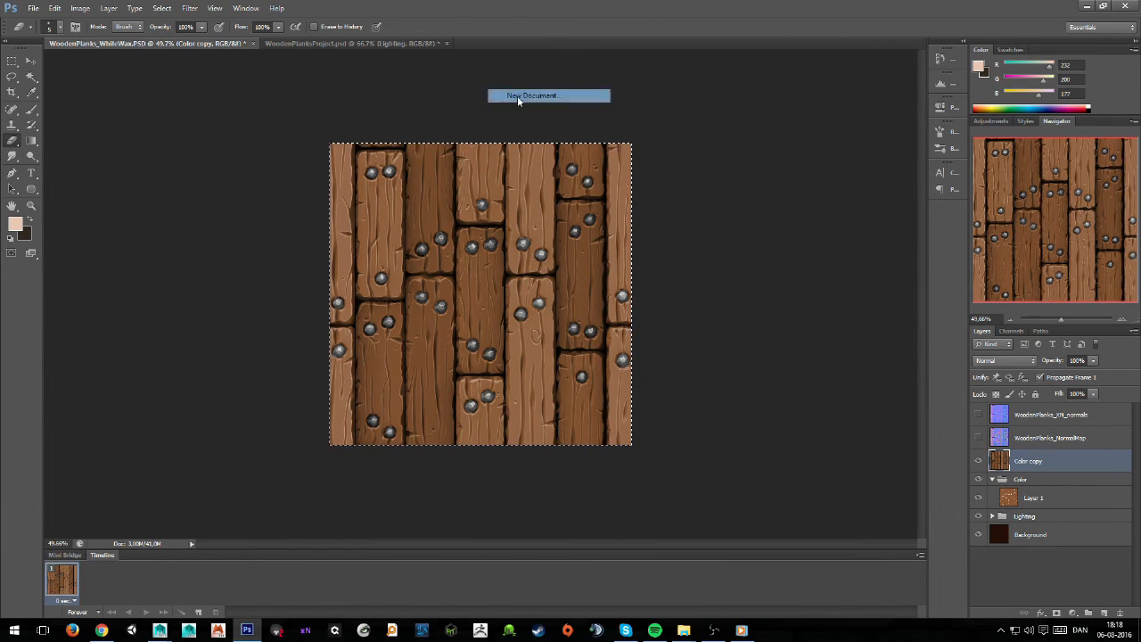
- Create a 2048 px document to test 2×2 tiling, then close it without saving
left_click(532, 96)
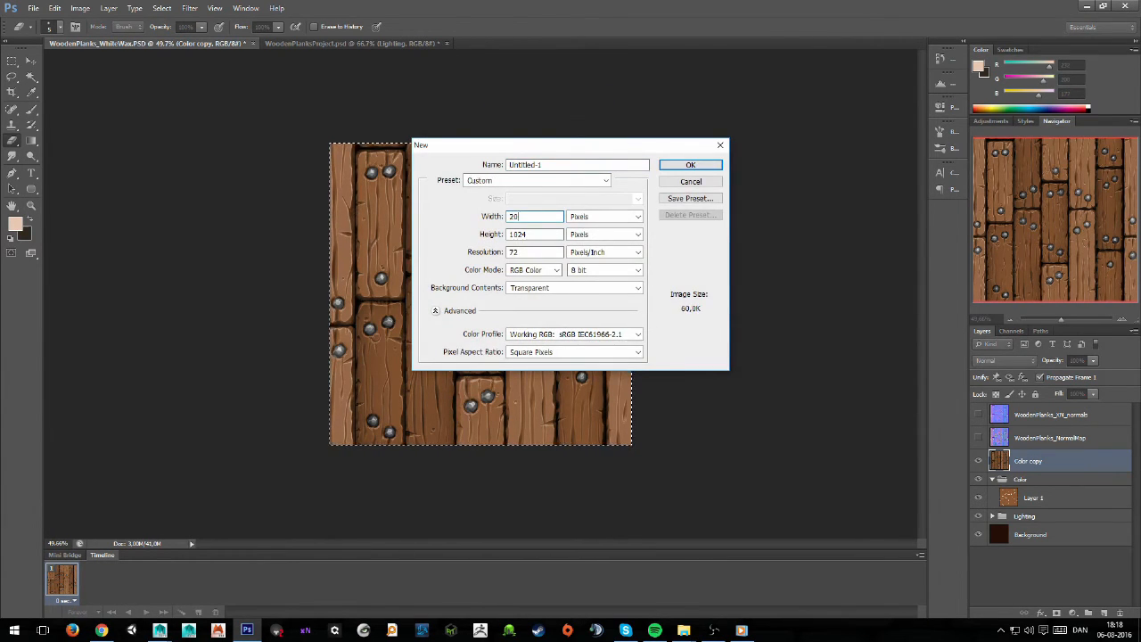
type("2048")
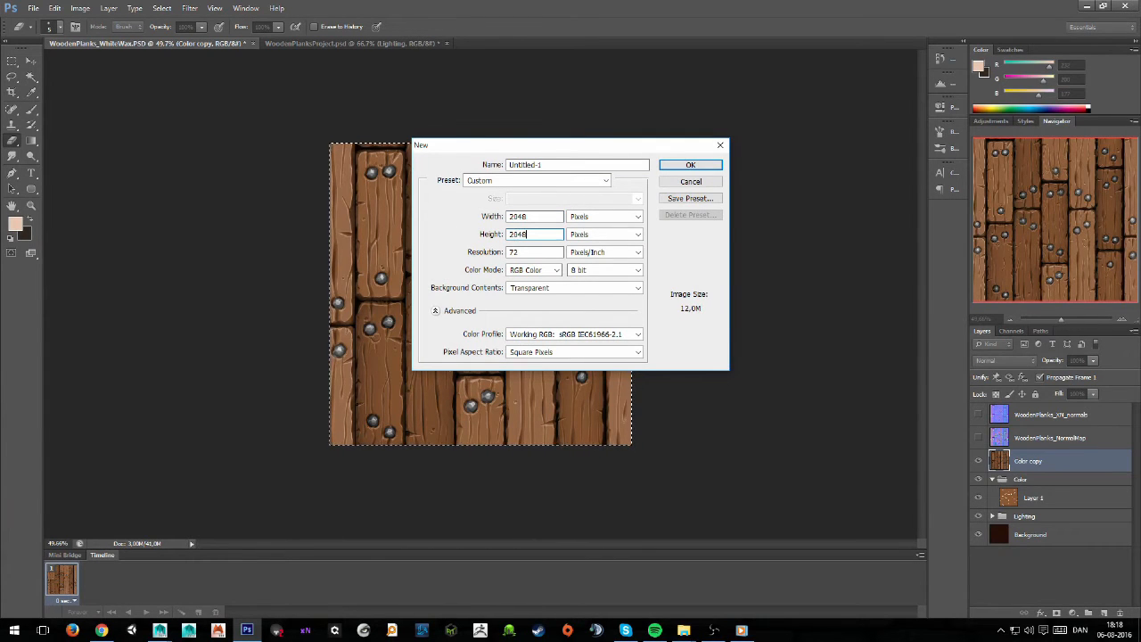
left_click(692, 164)
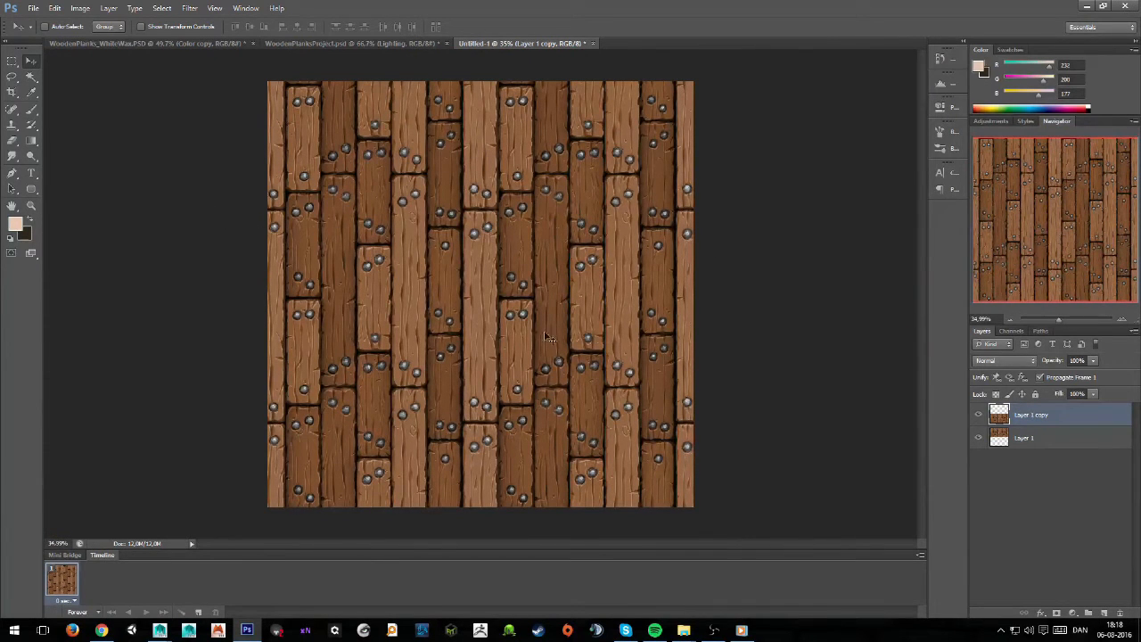
mouse_move(364, 89)
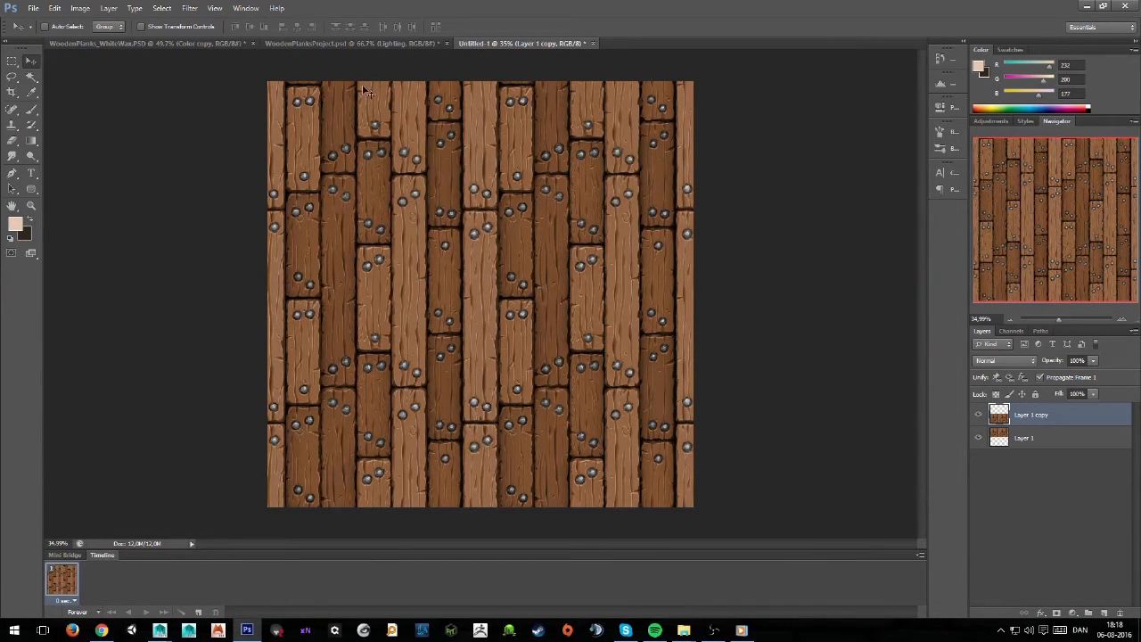
left_click(594, 43)
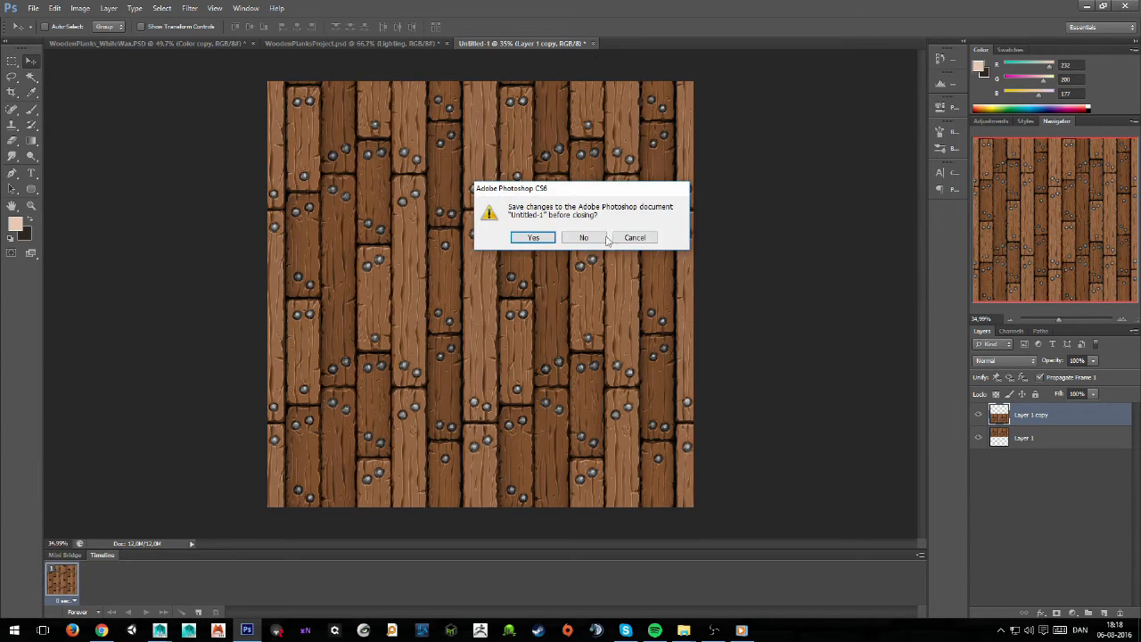
left_click(585, 237)
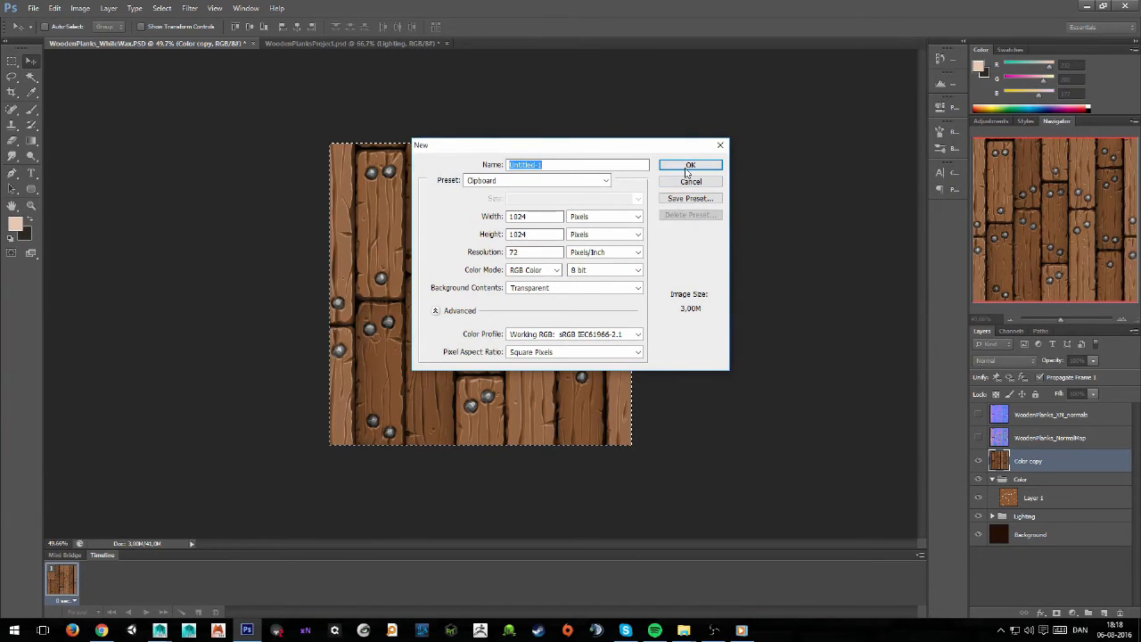
- Create the 1024 px document with the tile and resize it to 512 px using Bicubic Sharper resampling
left_click(690, 164)
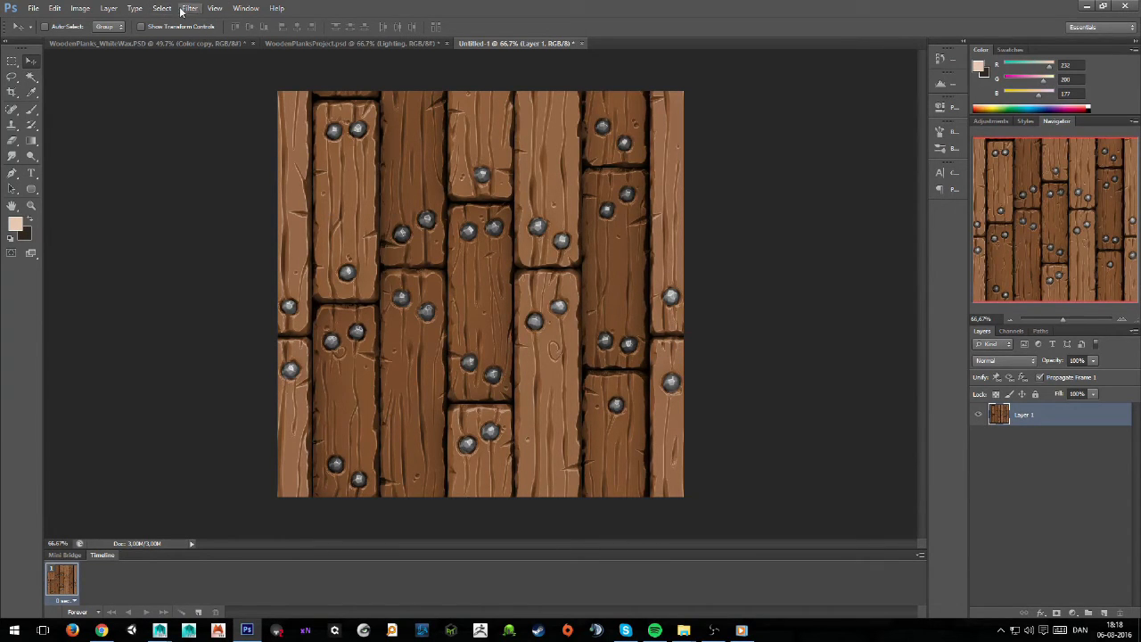
left_click(80, 8)
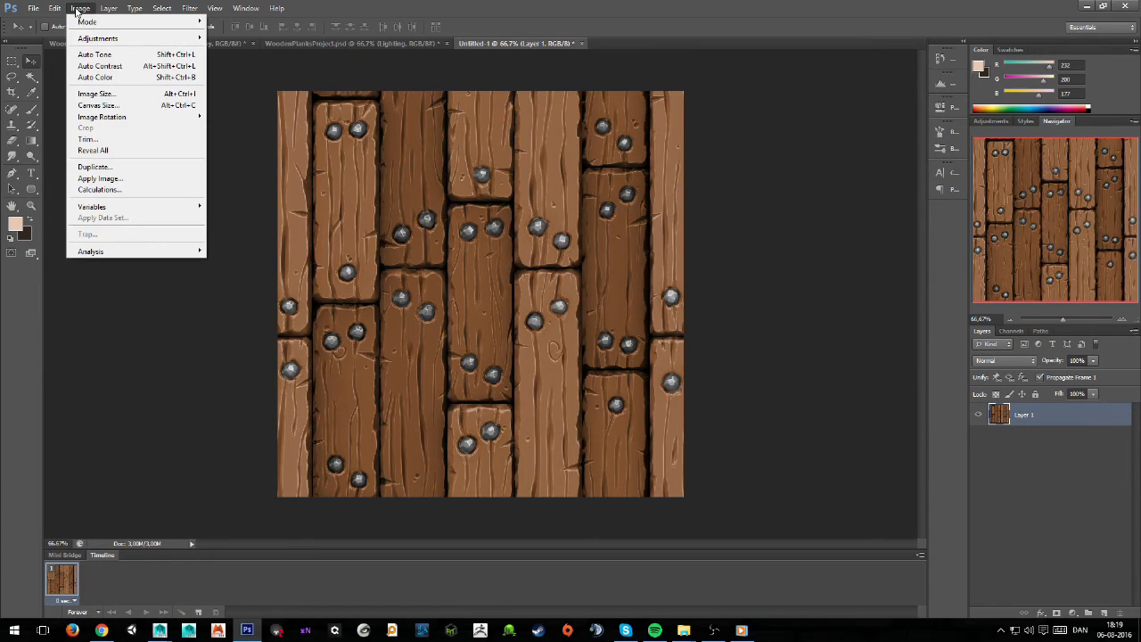
left_click(96, 93)
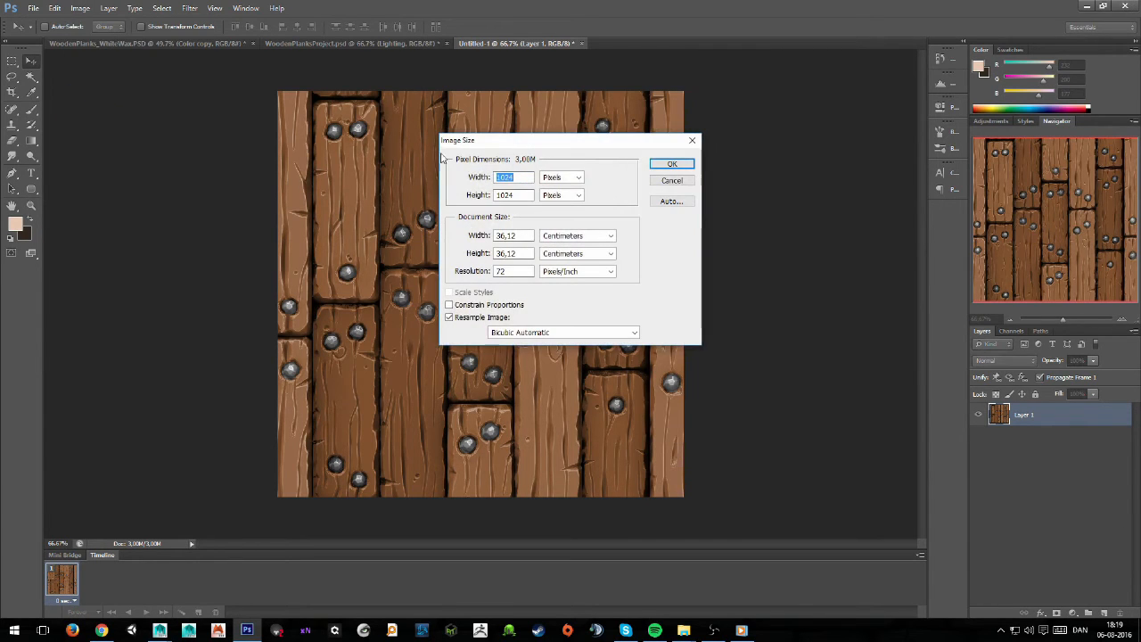
type("512")
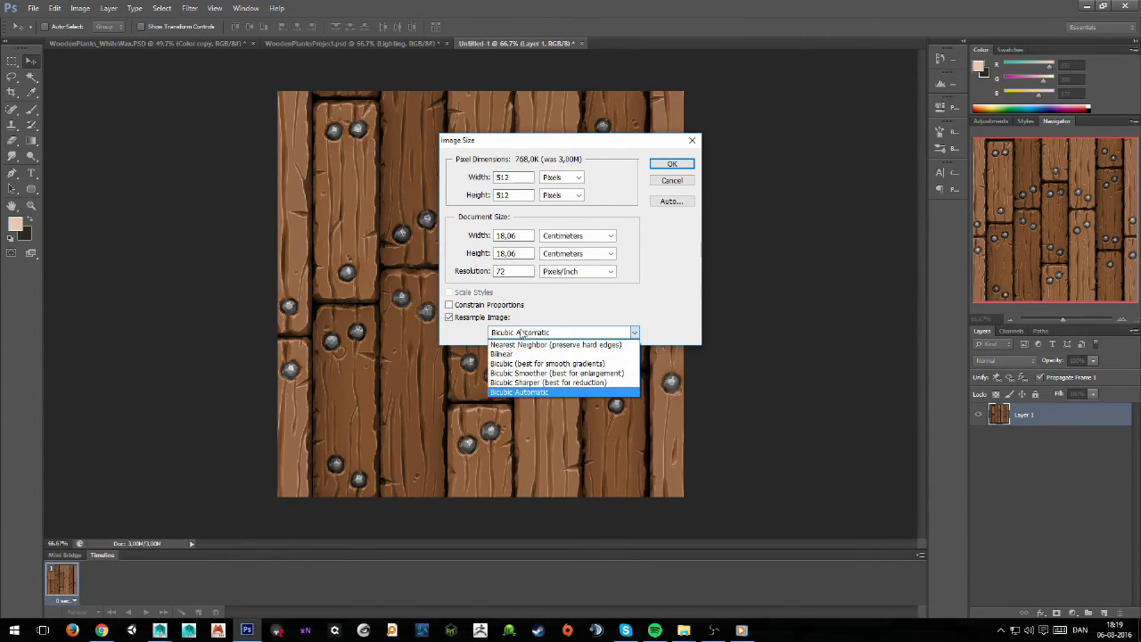
left_click(547, 382)
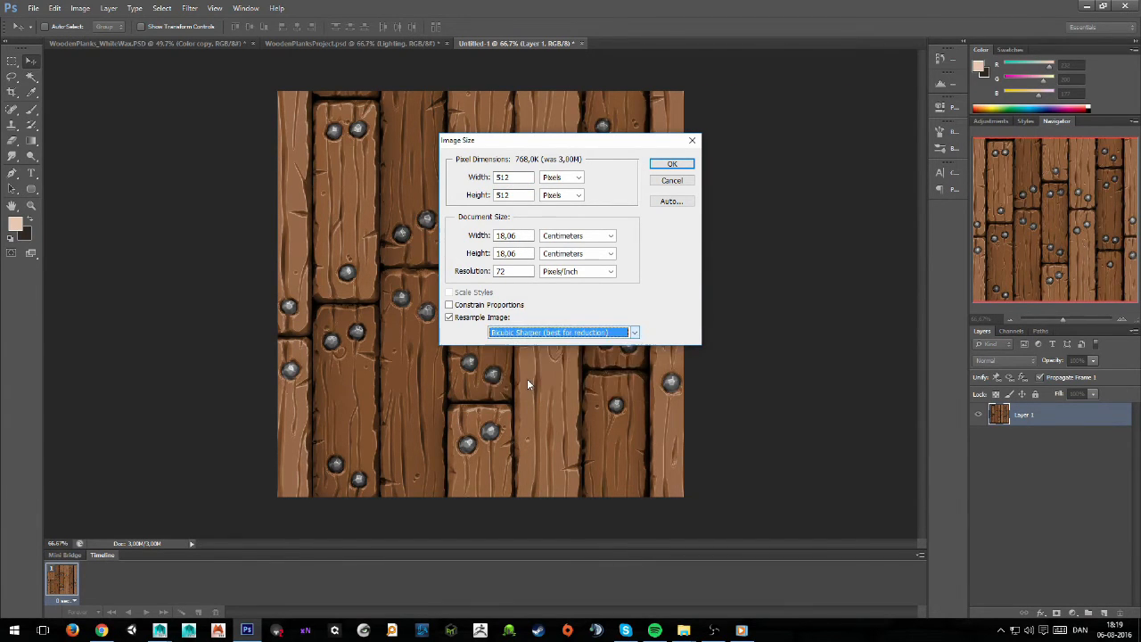
left_click(670, 164)
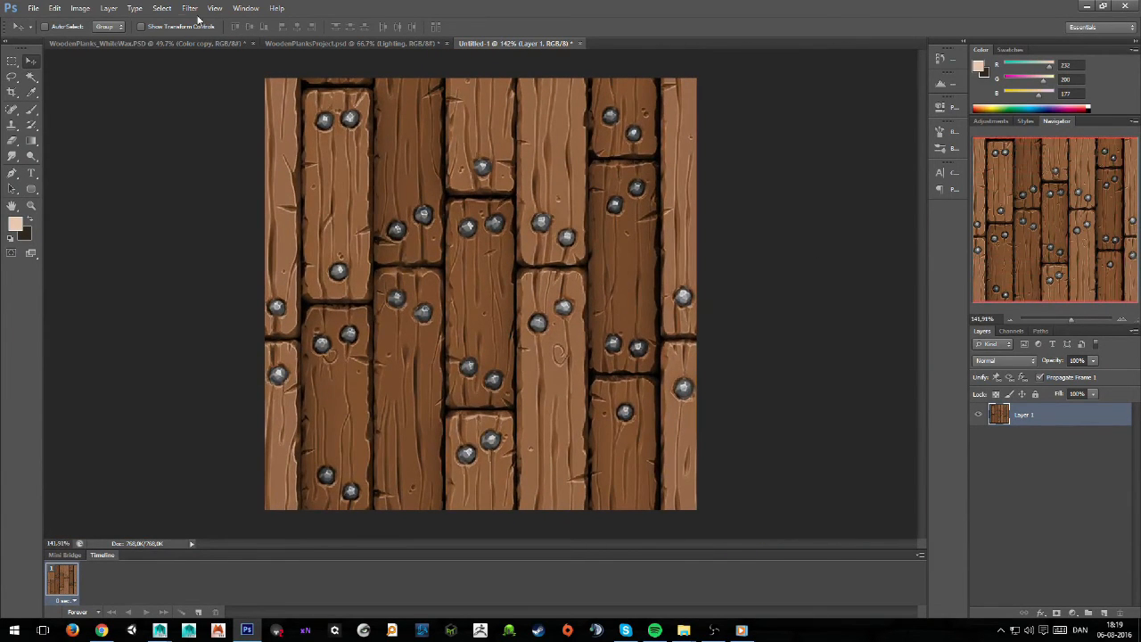
- Sharpen the 512 px texture with an Unsharp Mask filter
left_click(189, 7)
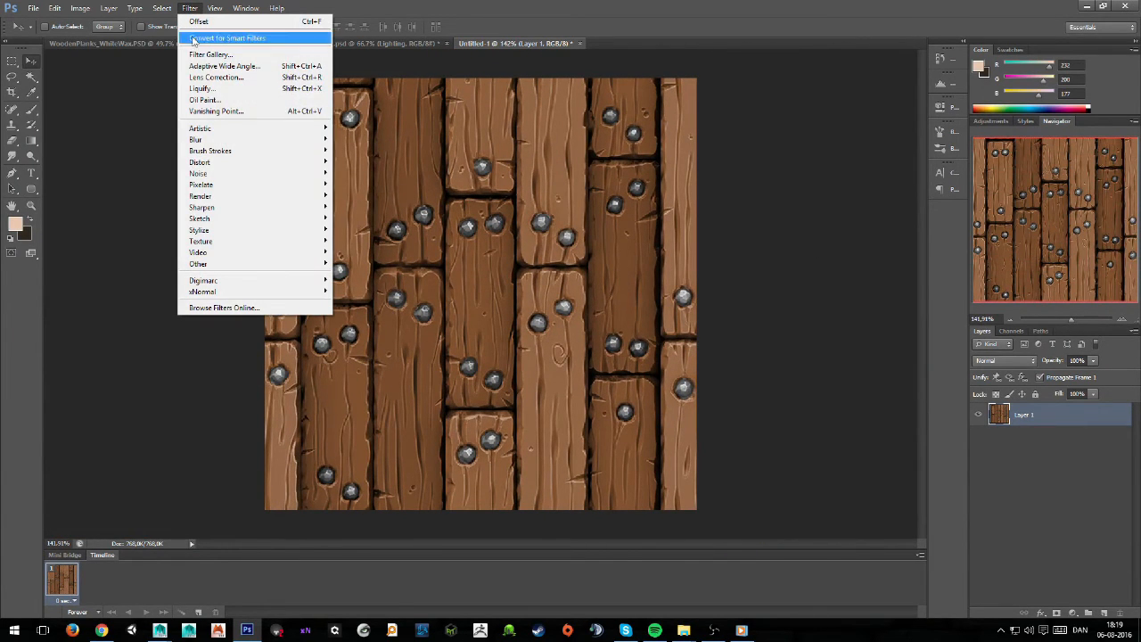
mouse_move(201, 206)
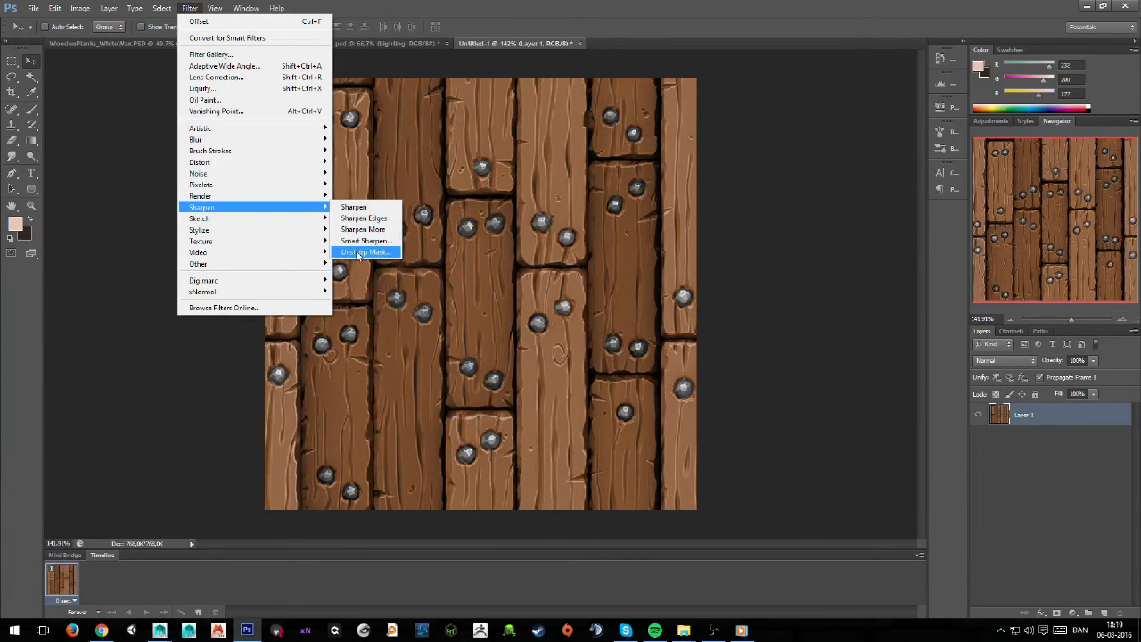
left_click(366, 253)
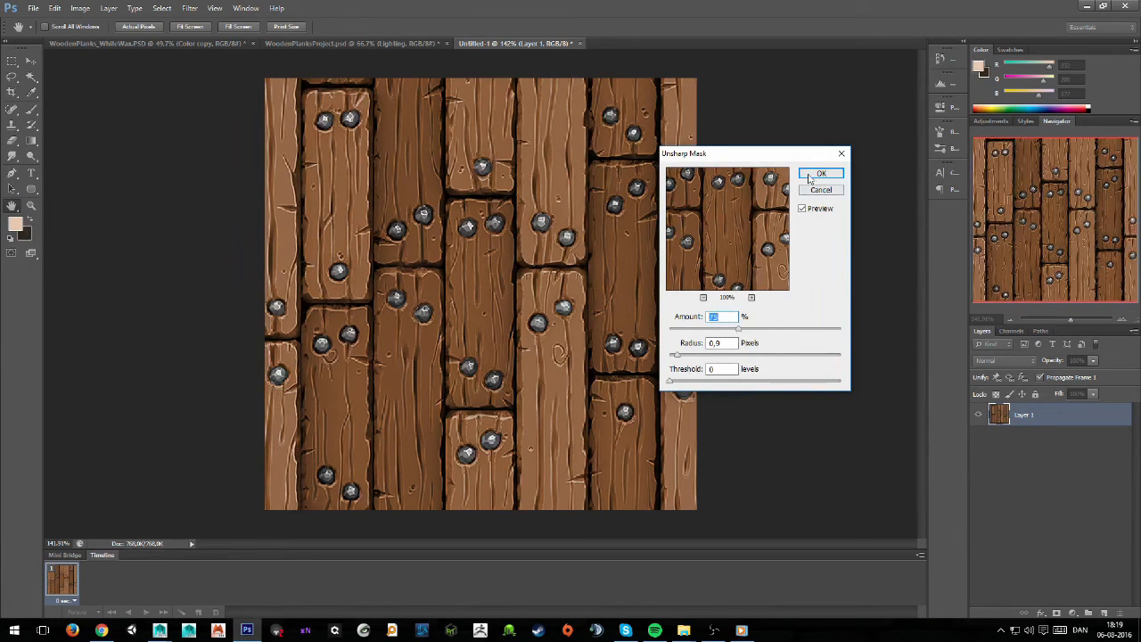
left_click(820, 173)
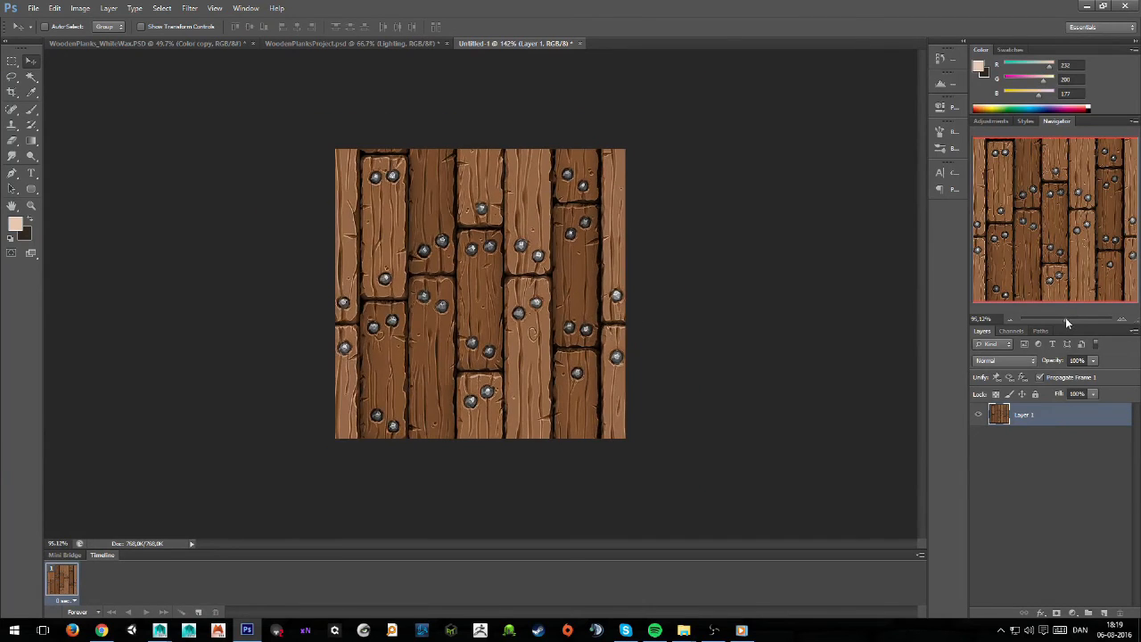
left_click(32, 7)
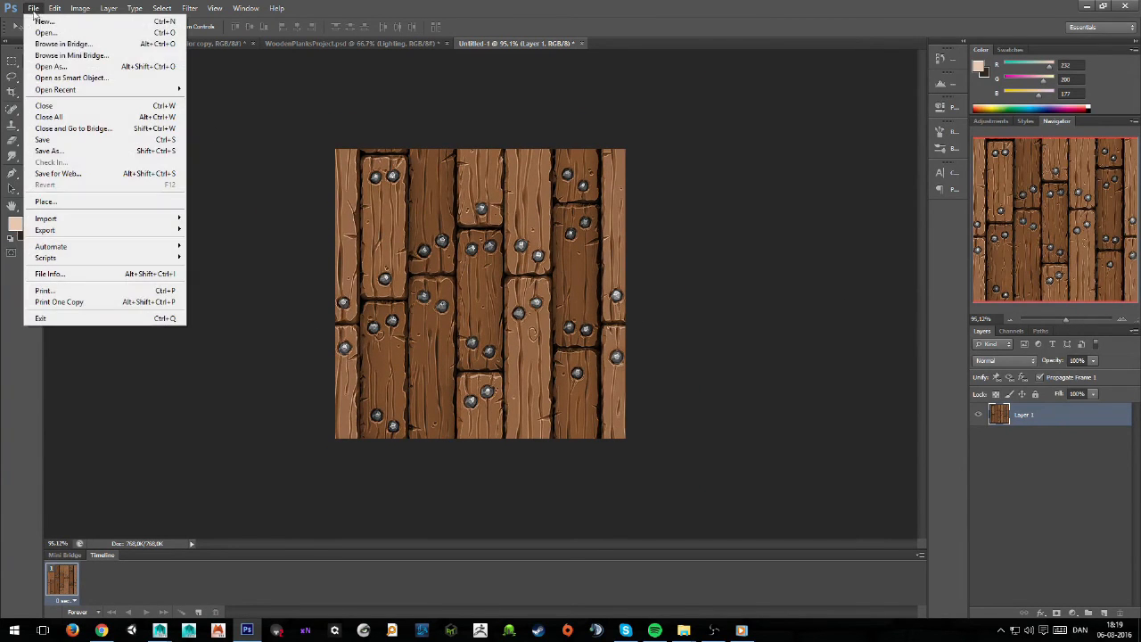
- Save the texture as 'Tileable' JPEG at maximum quality in the WoodTextureTutorial folder
left_click(50, 150)
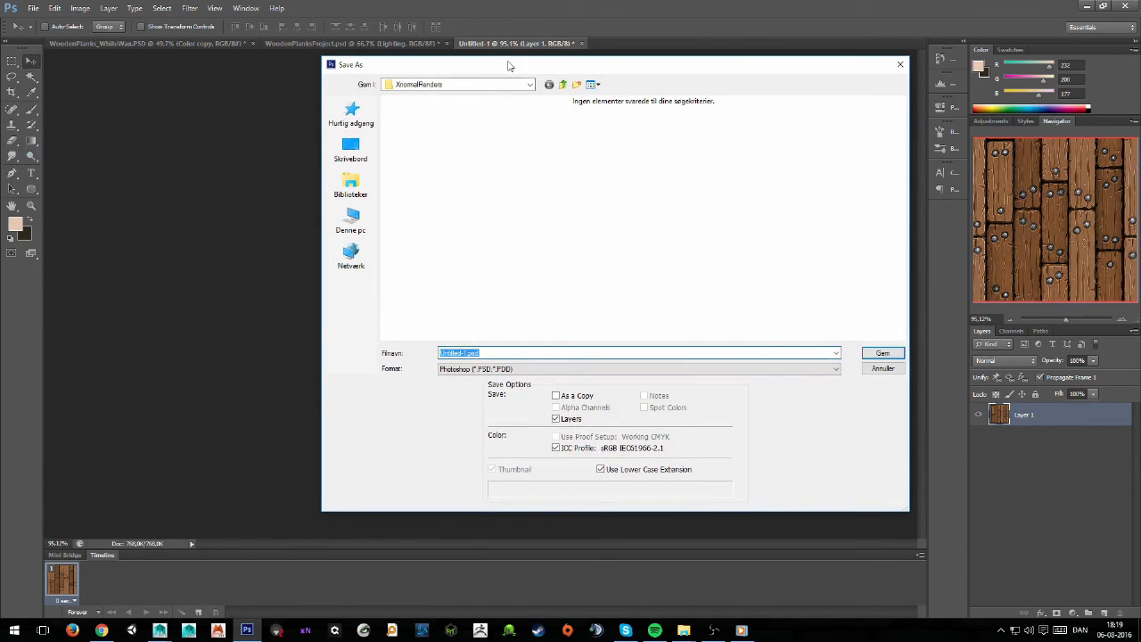
left_click(563, 83)
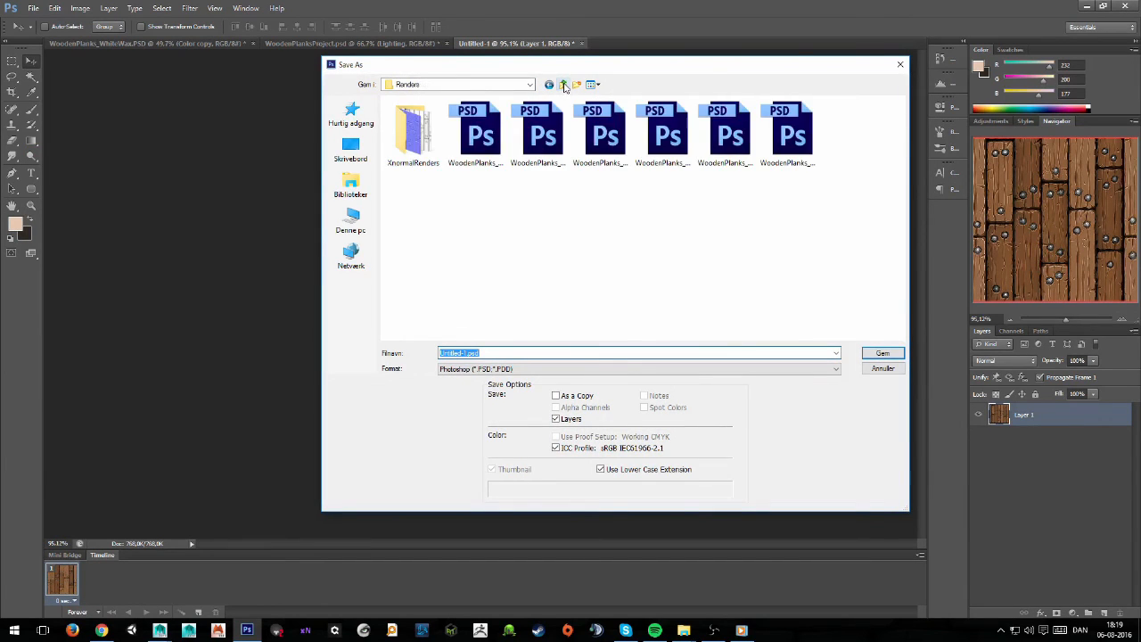
left_click(563, 86)
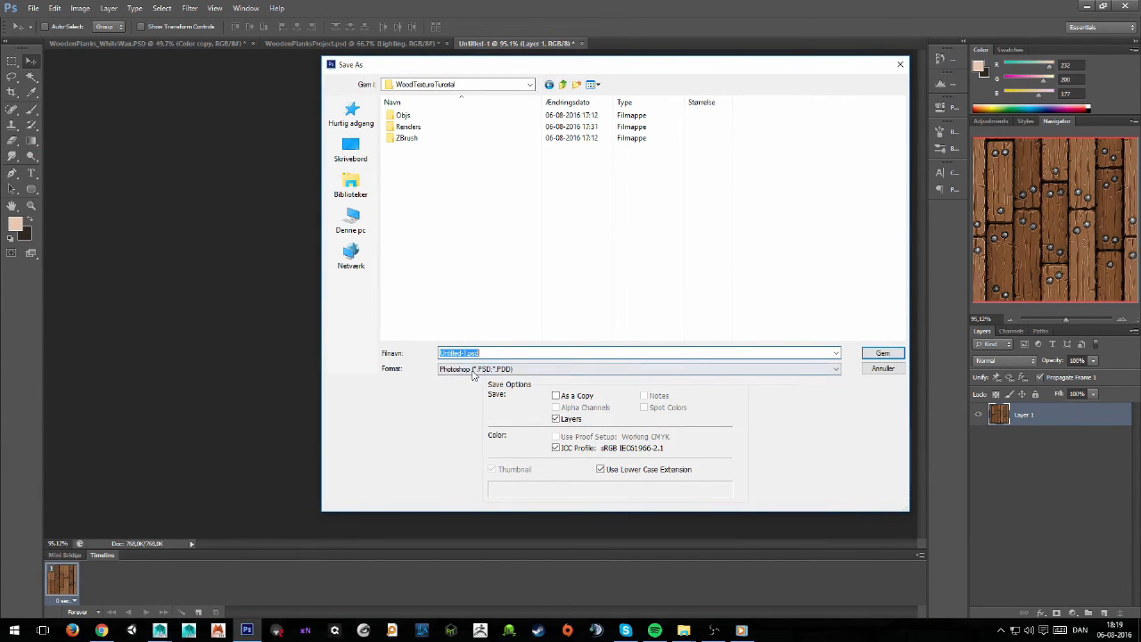
left_click(637, 367)
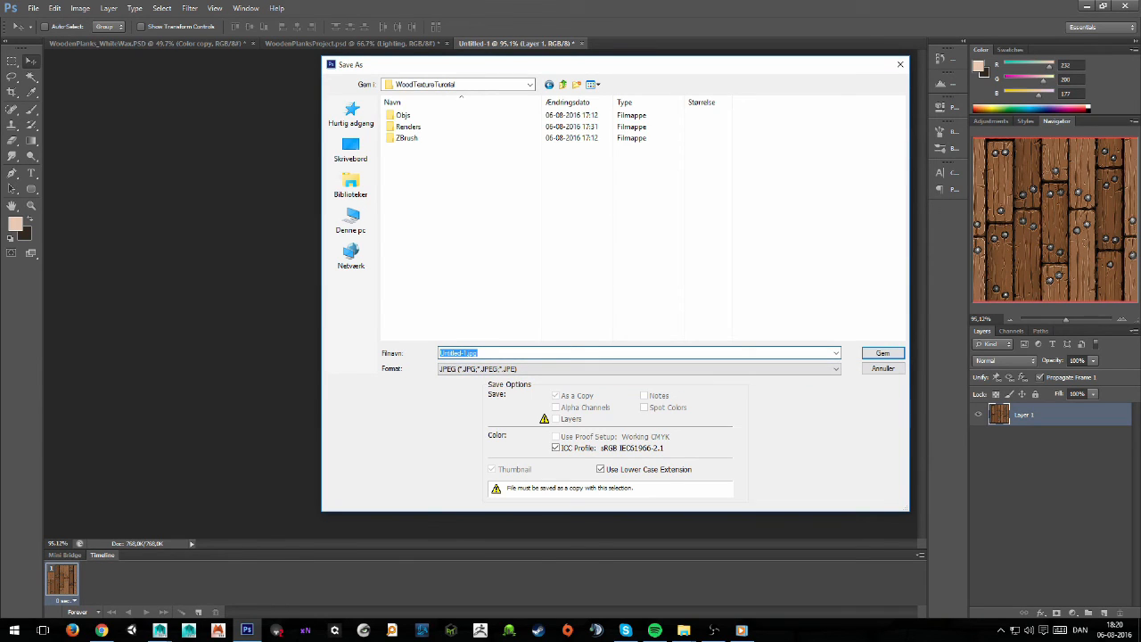
type("TileableWoodenPlanks")
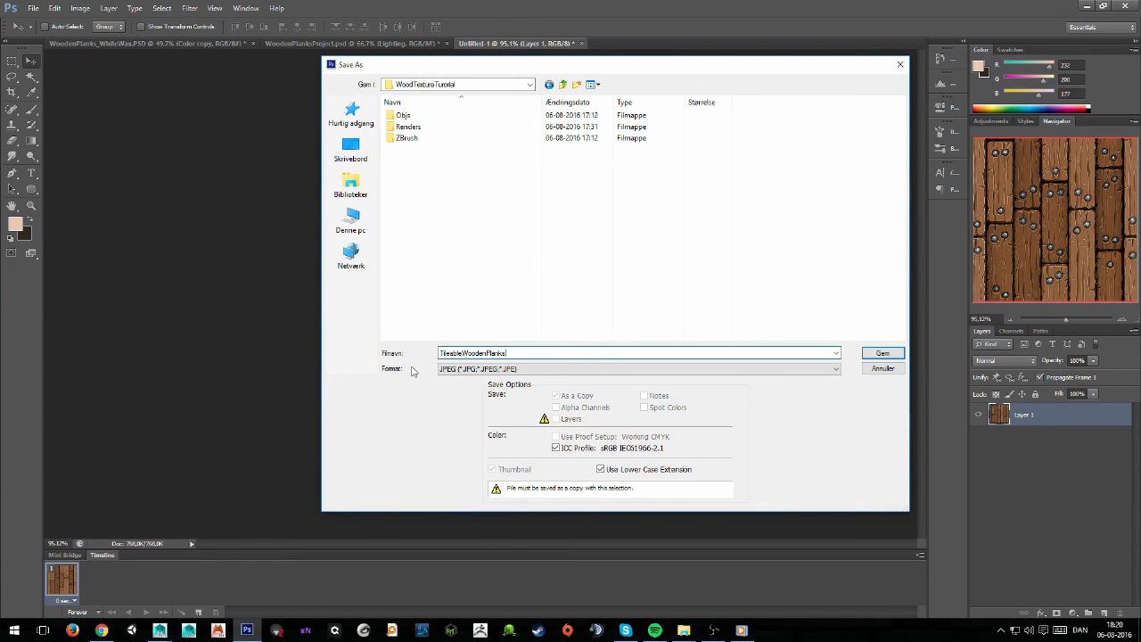
left_click(881, 353)
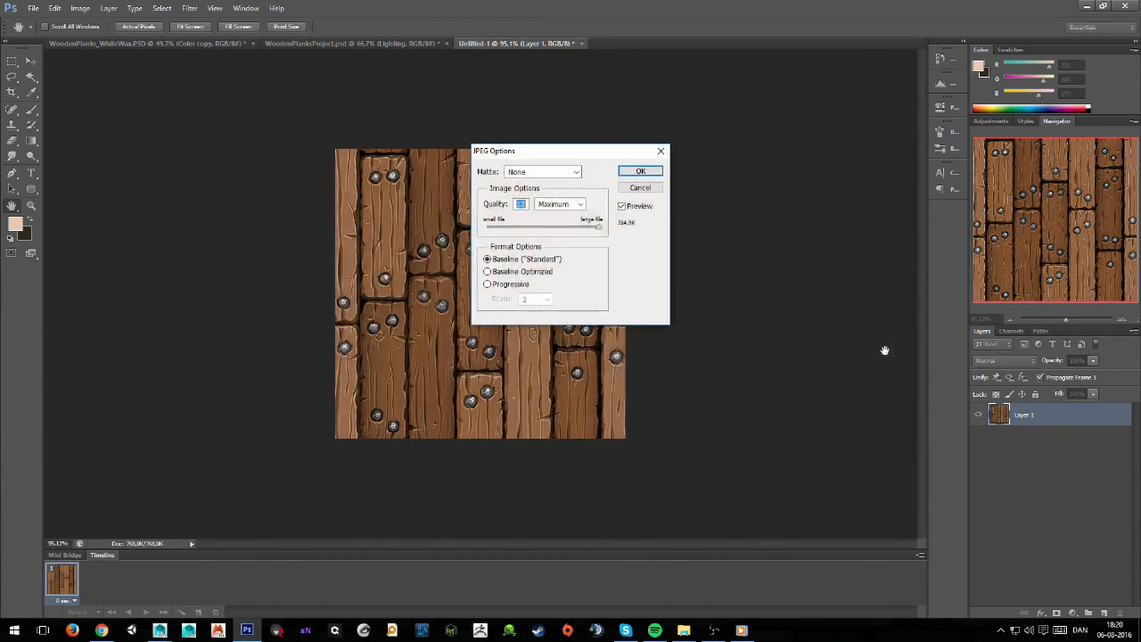
left_click(640, 171)
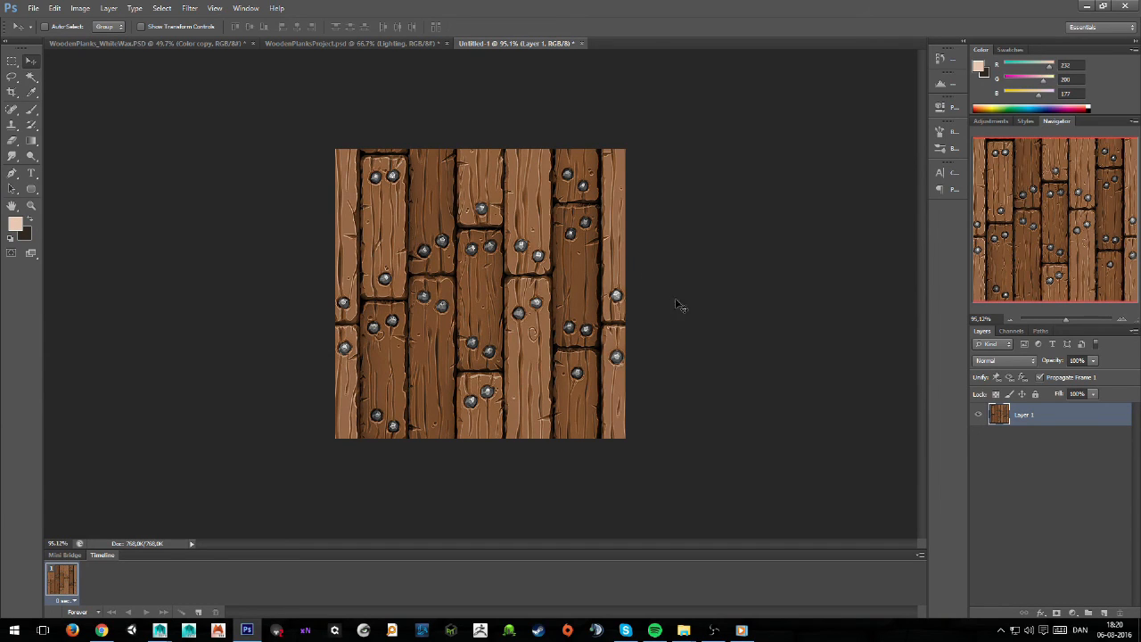
mouse_move(704, 328)
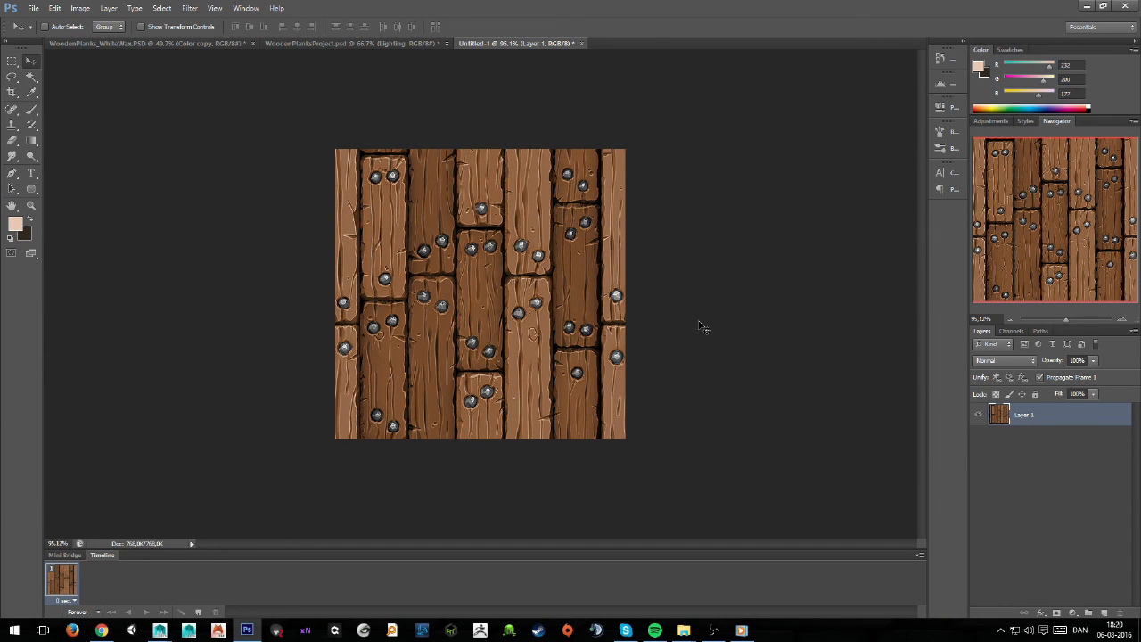